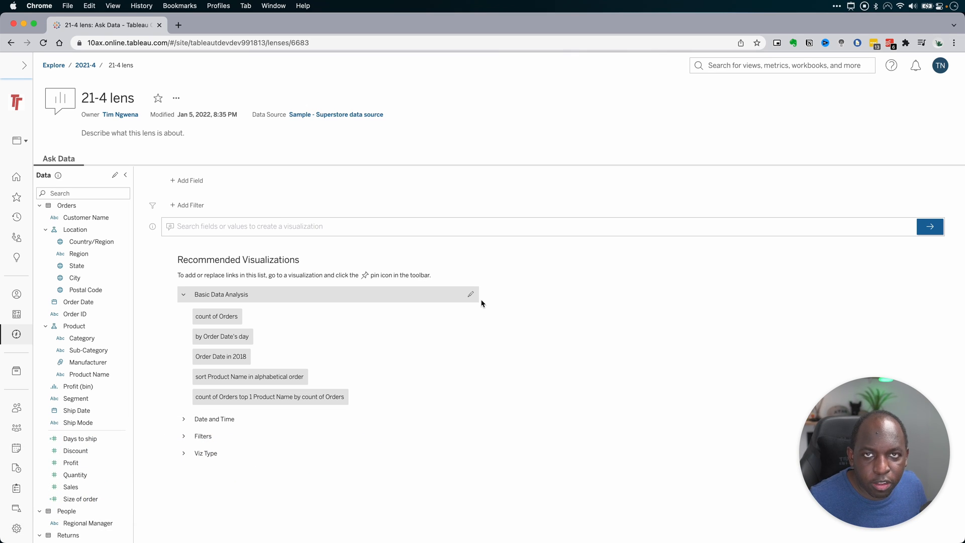
Add sum of Sales as the query's measure, giving a total of 2,297,201 as a text table
left_click(417, 226)
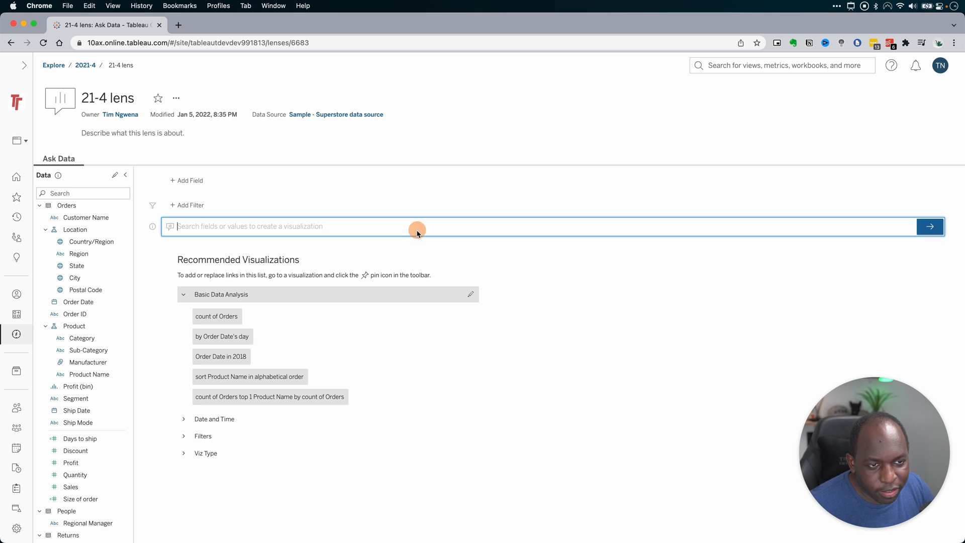
mouse_move(417, 233)
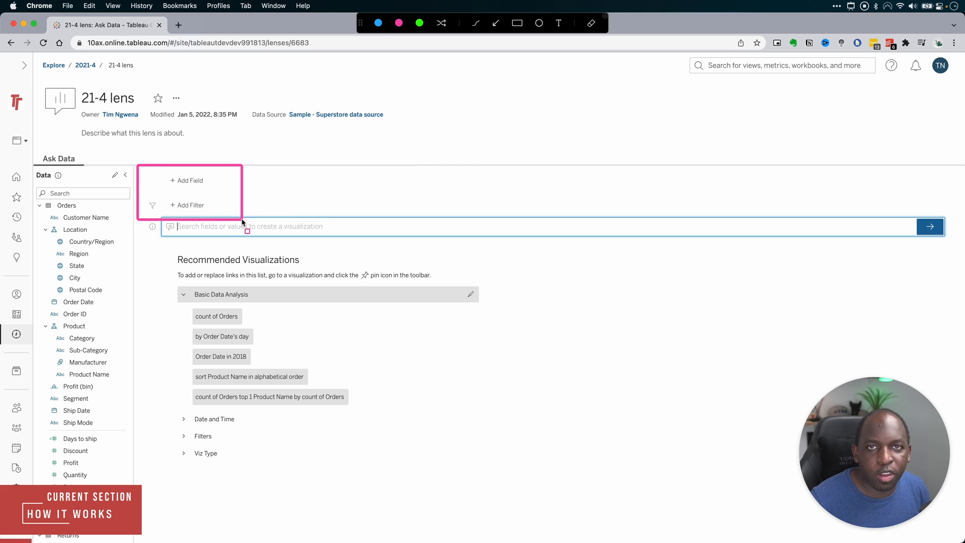
scroll("down", 3)
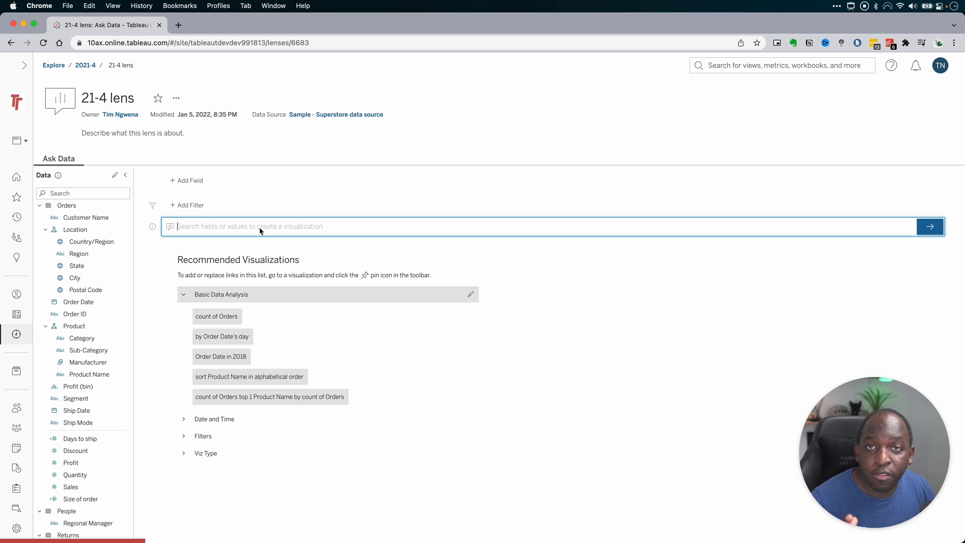
mouse_move(191, 180)
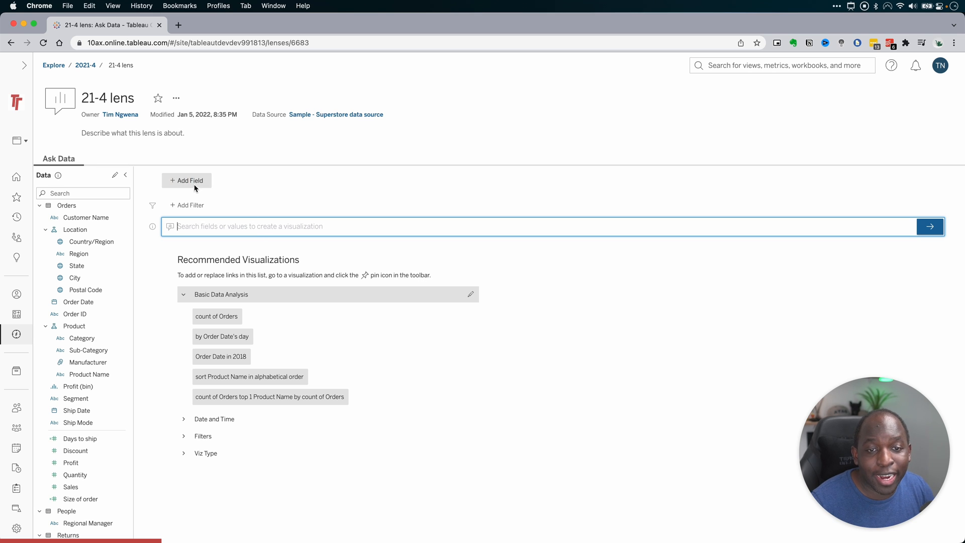
left_click(187, 180)
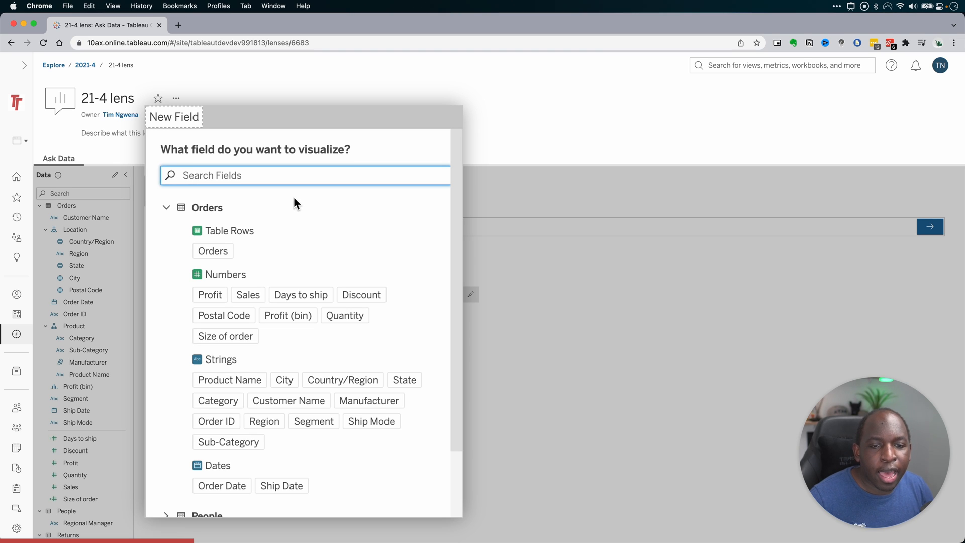
mouse_move(287, 314)
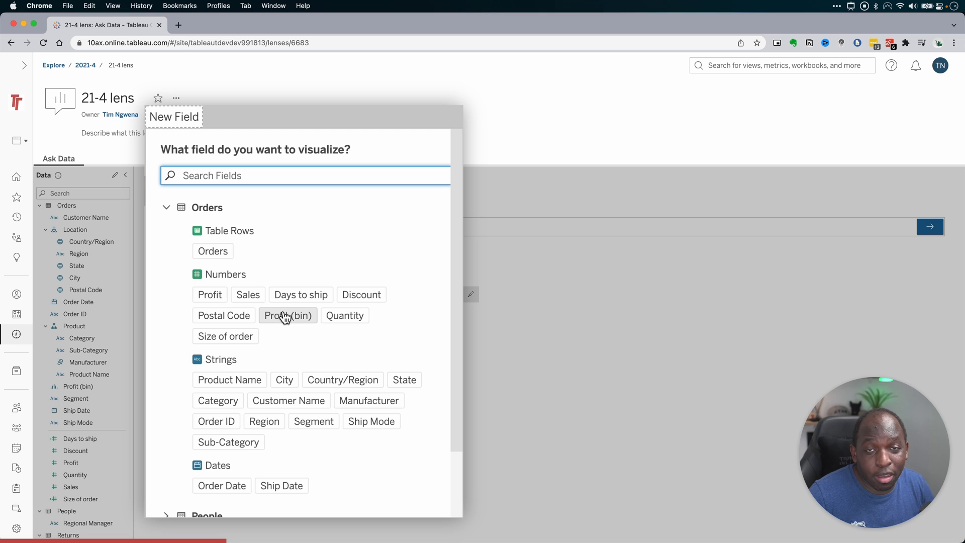
left_click(248, 295)
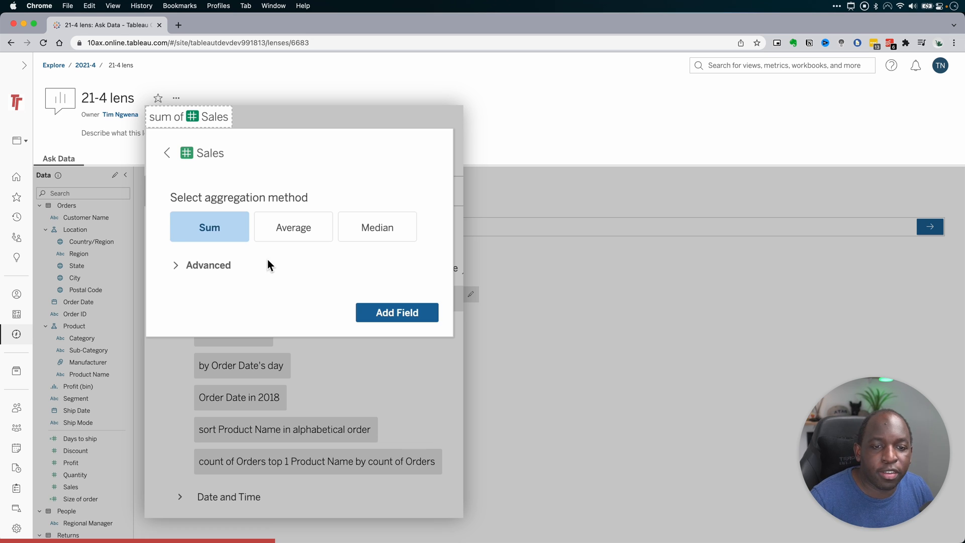
left_click(207, 264)
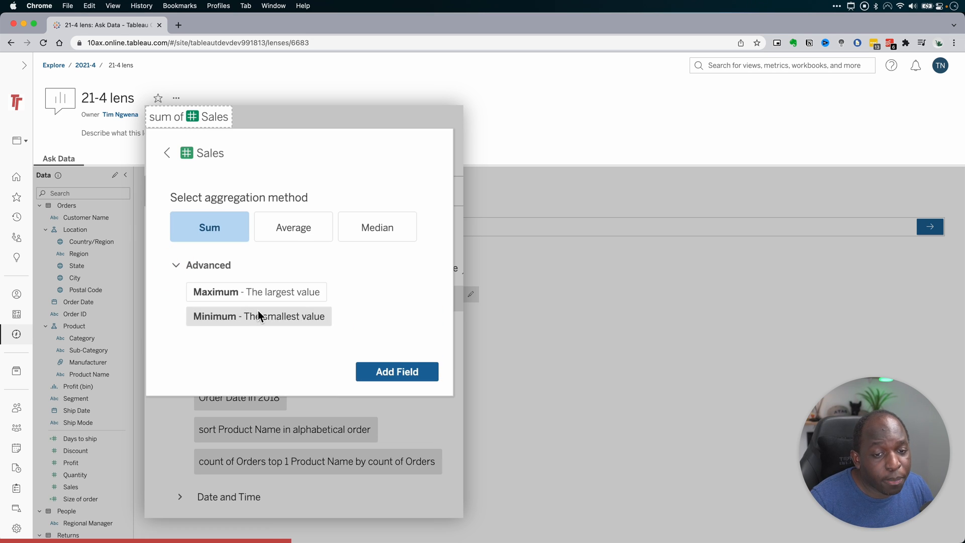
mouse_move(259, 310)
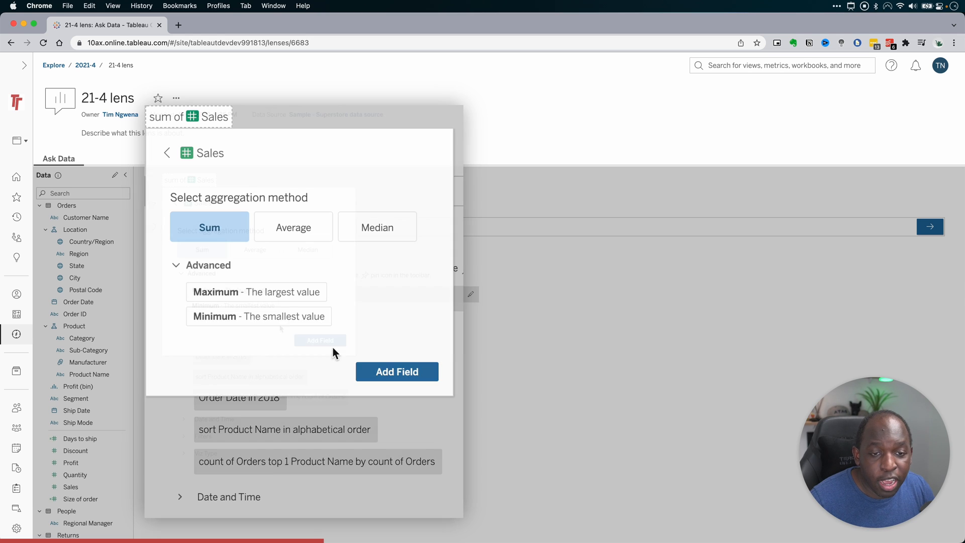
left_click(397, 371)
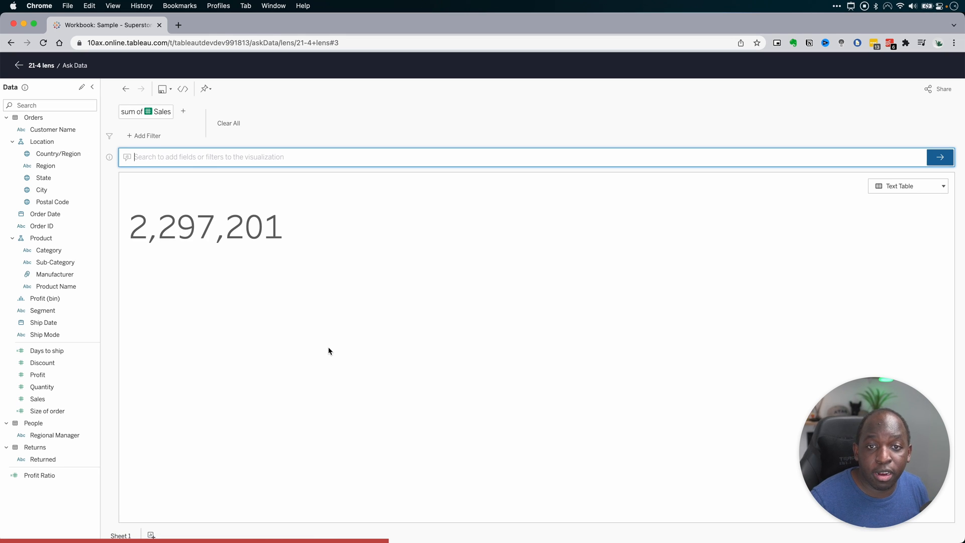
mouse_move(183, 112)
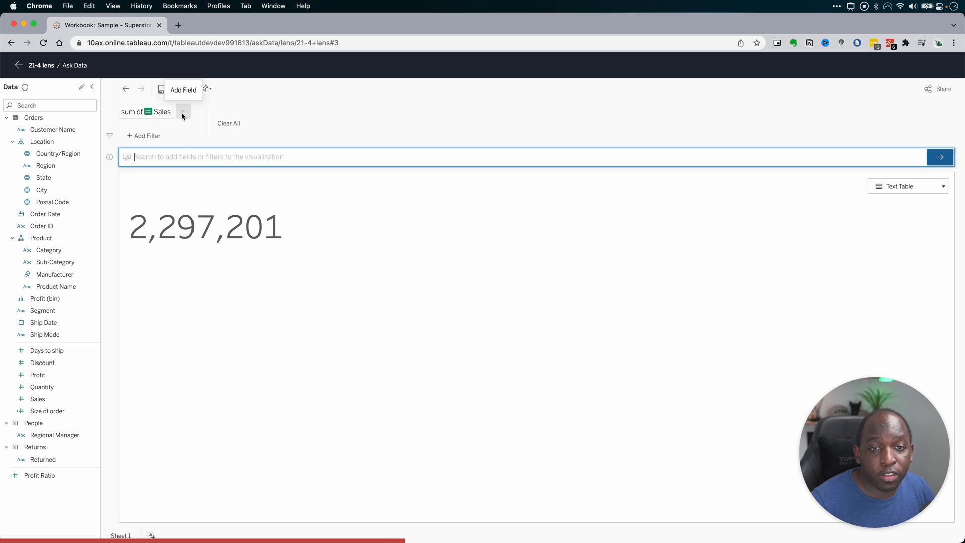
Group Sales by Category and display the three categories as a treemap
left_click(183, 112)
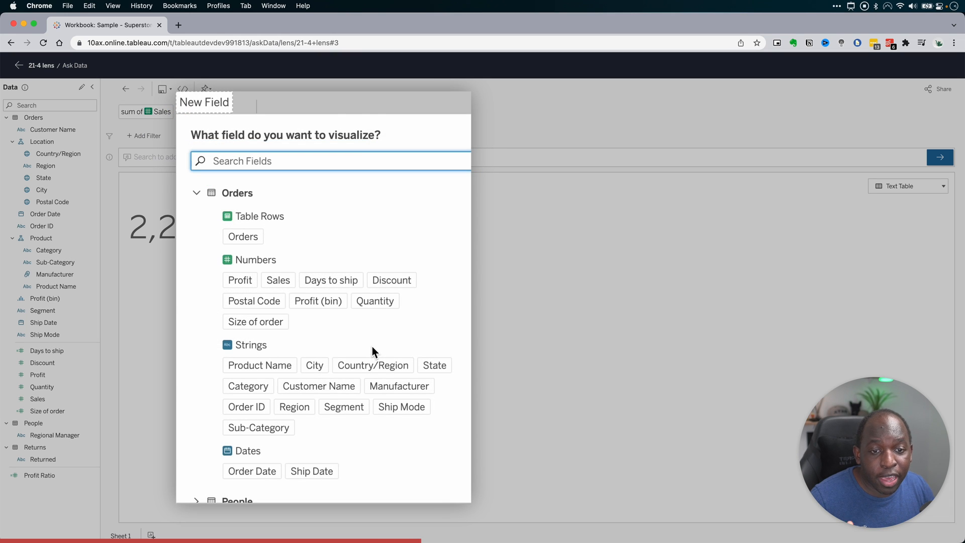
left_click(247, 385)
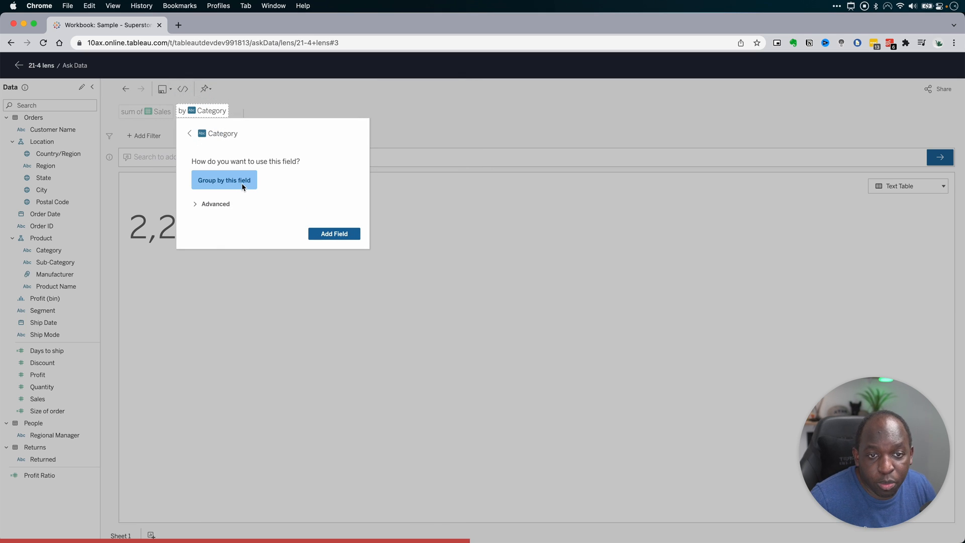
left_click(333, 233)
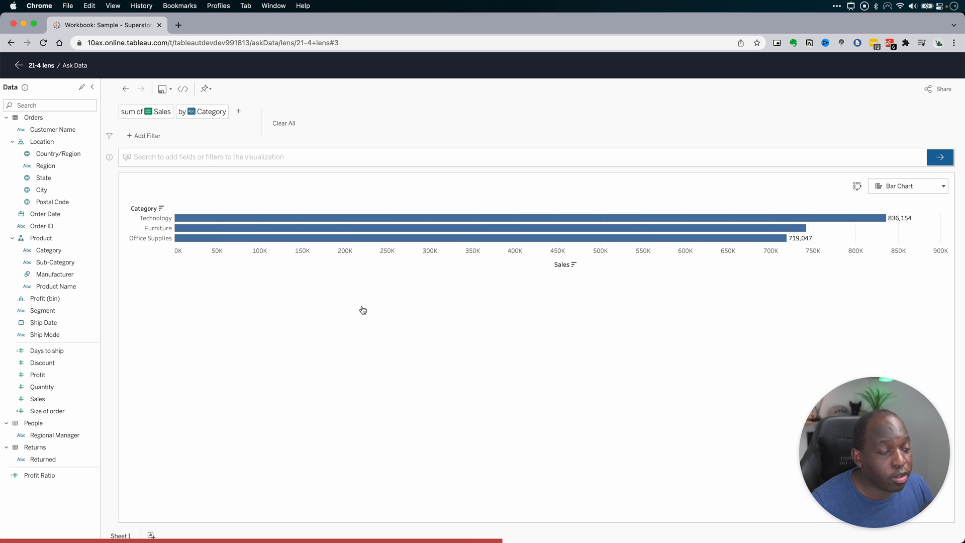
left_click(906, 186)
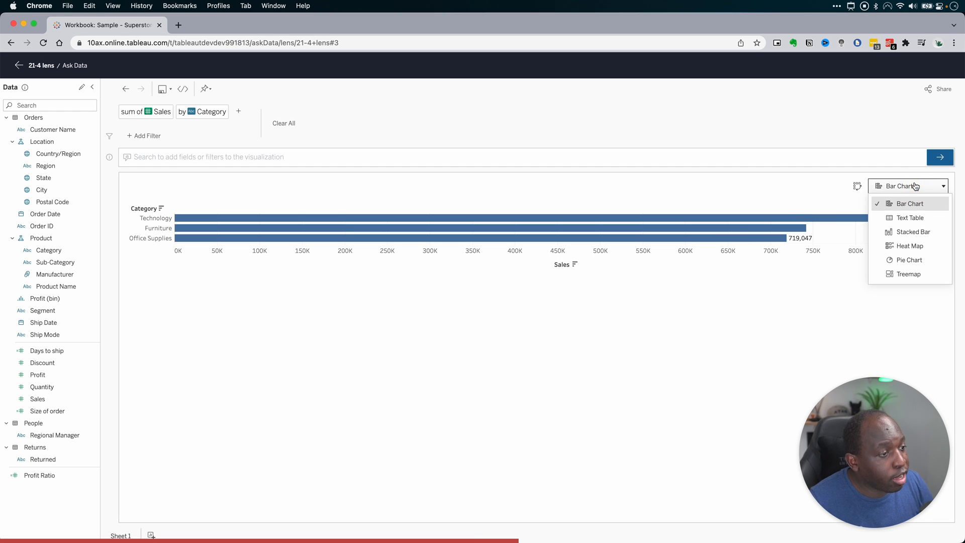
left_click(908, 273)
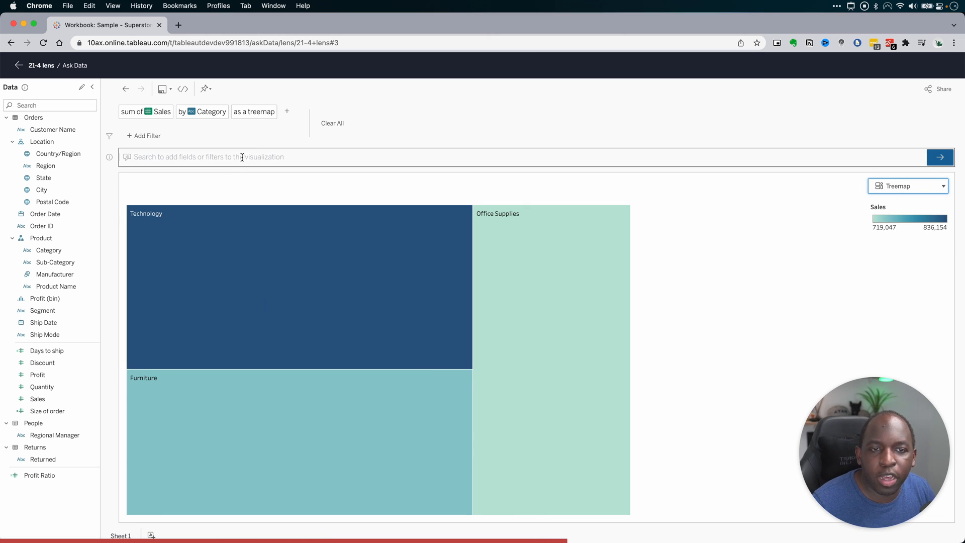
Add Order Date grouped by year and switch the view to a bar chart across 2018–2021
left_click(145, 112)
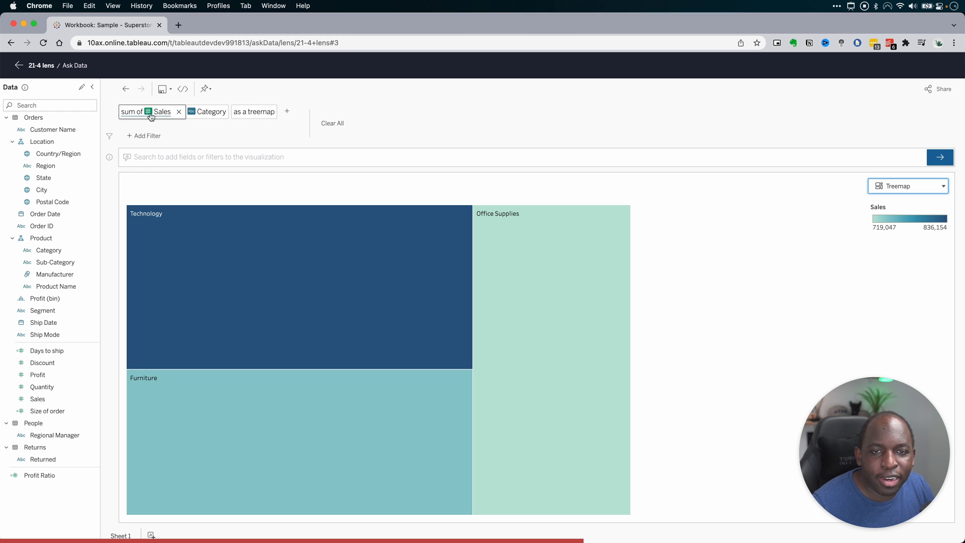
left_click(287, 112)
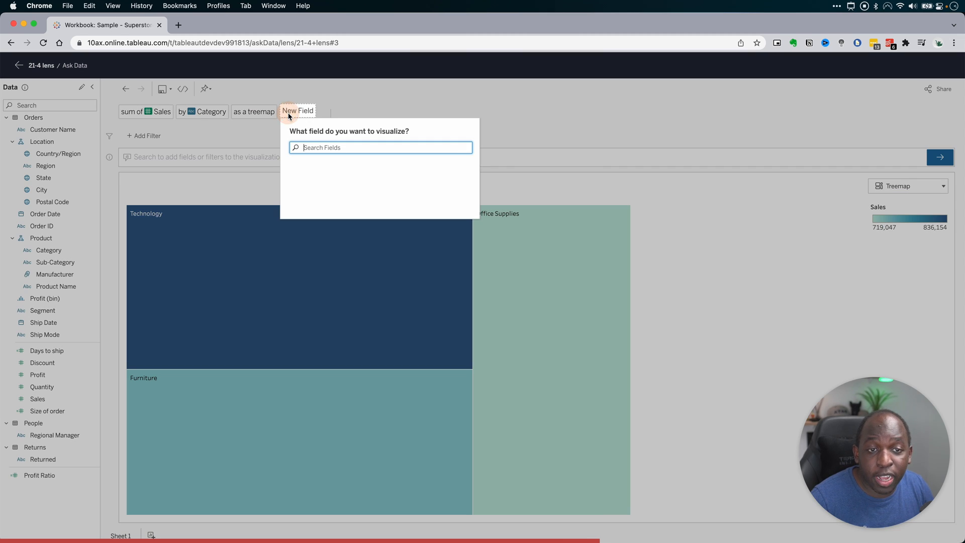
left_click(380, 147)
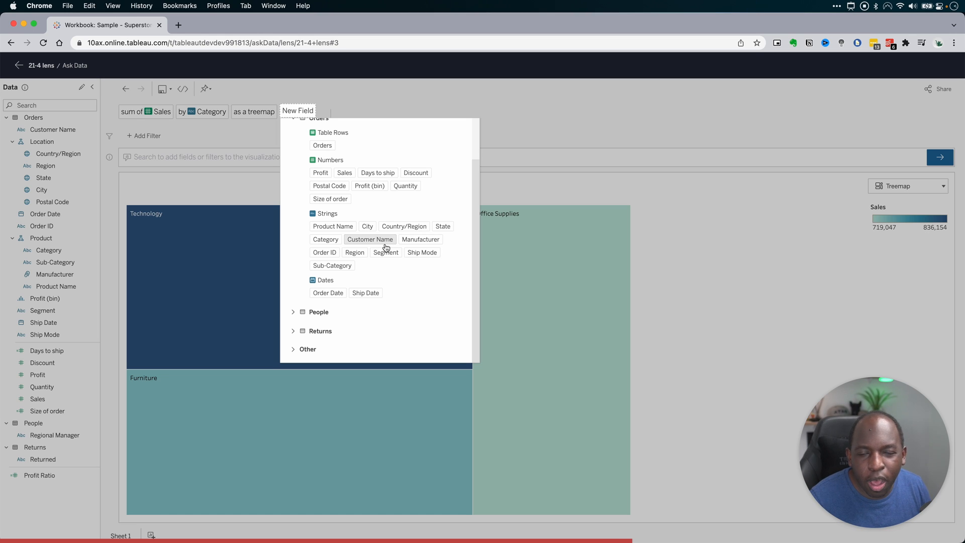
mouse_move(319, 288)
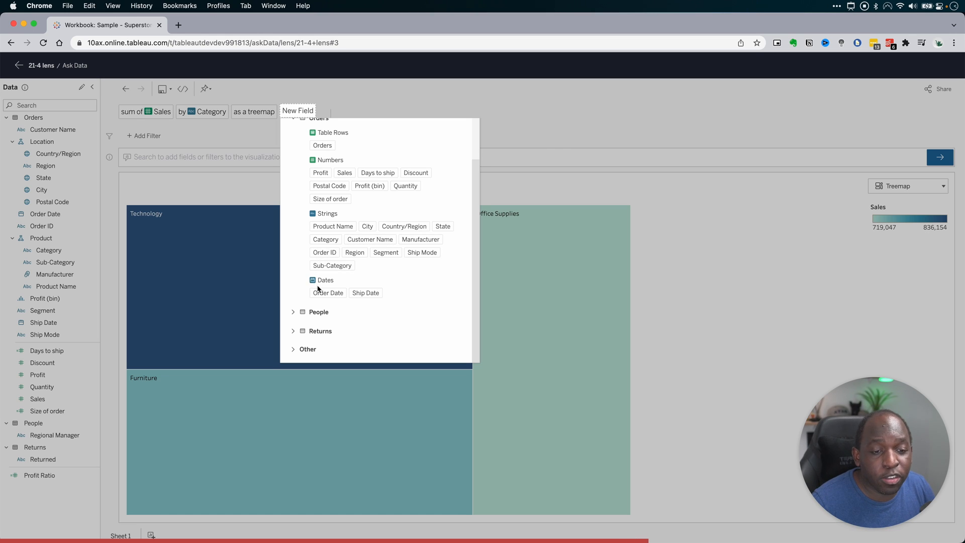
left_click(327, 293)
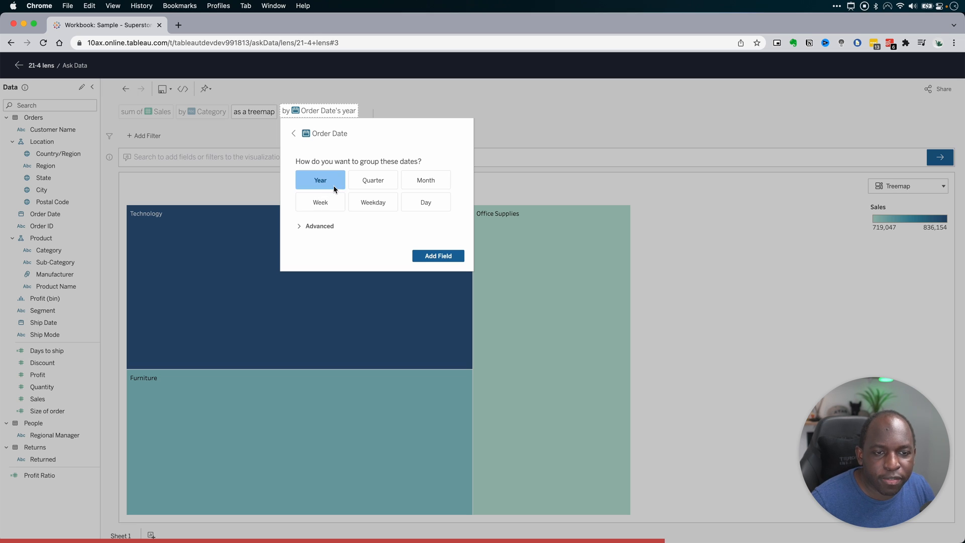
mouse_move(330, 187)
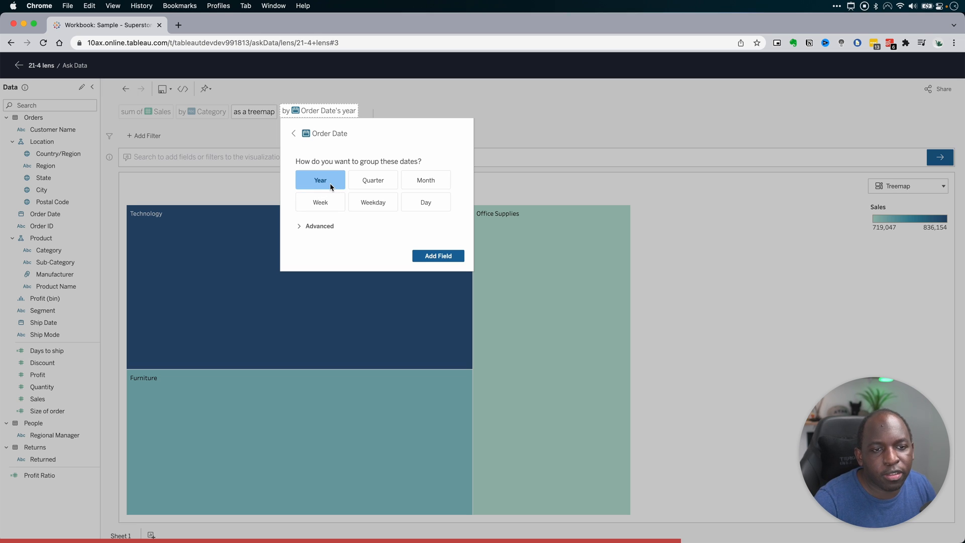
left_click(437, 255)
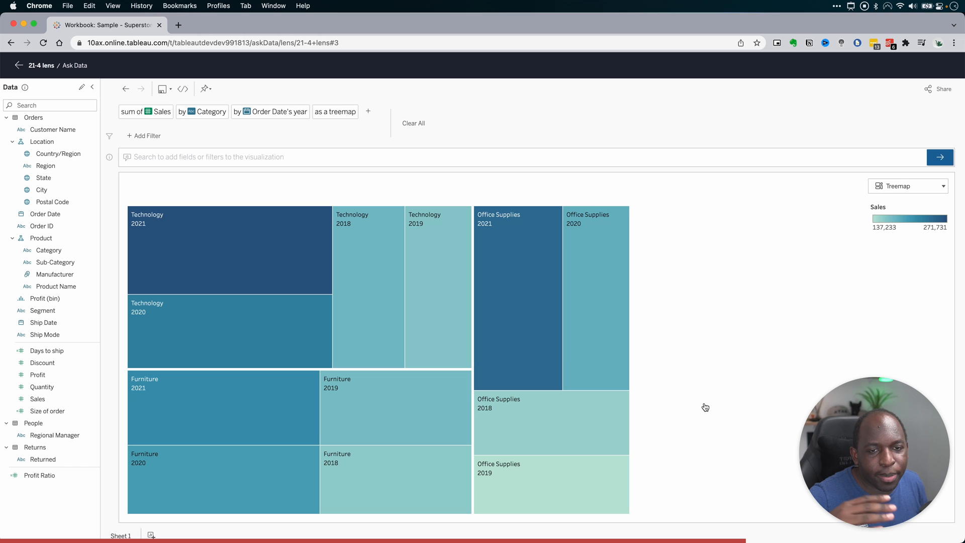
mouse_move(905, 186)
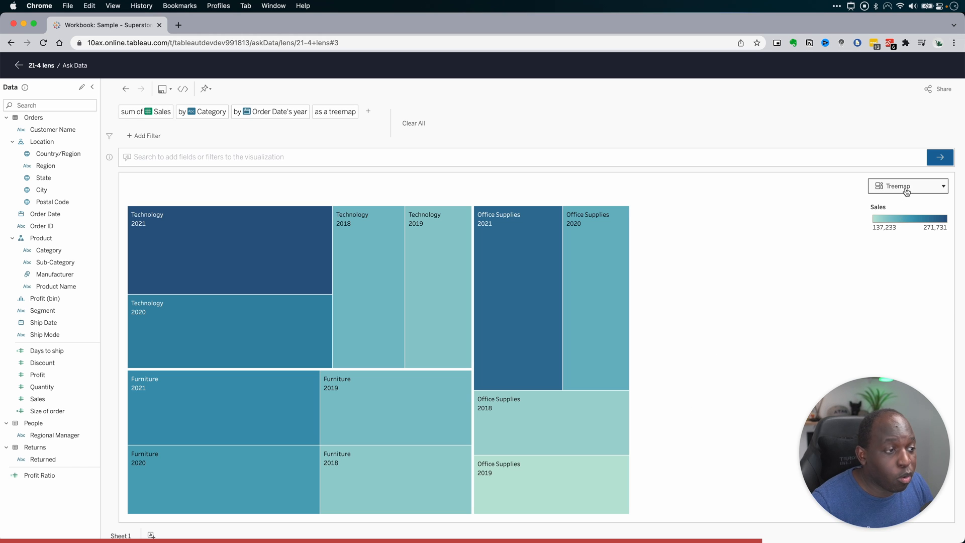
left_click(906, 186)
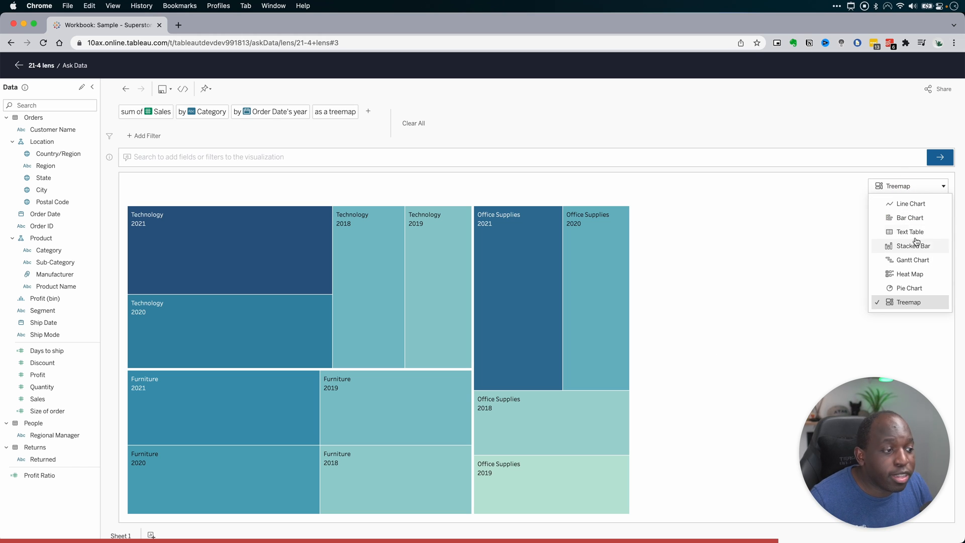
left_click(910, 217)
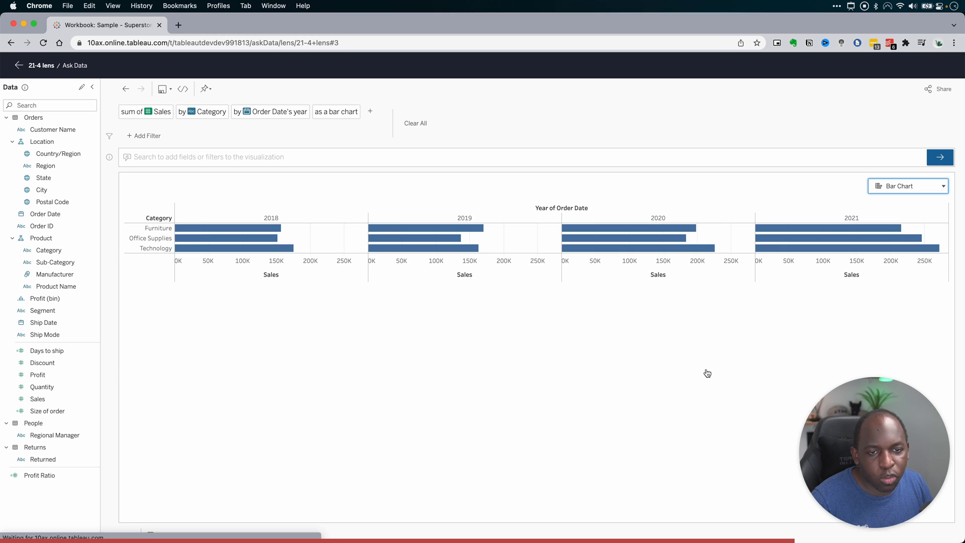
mouse_move(561, 379)
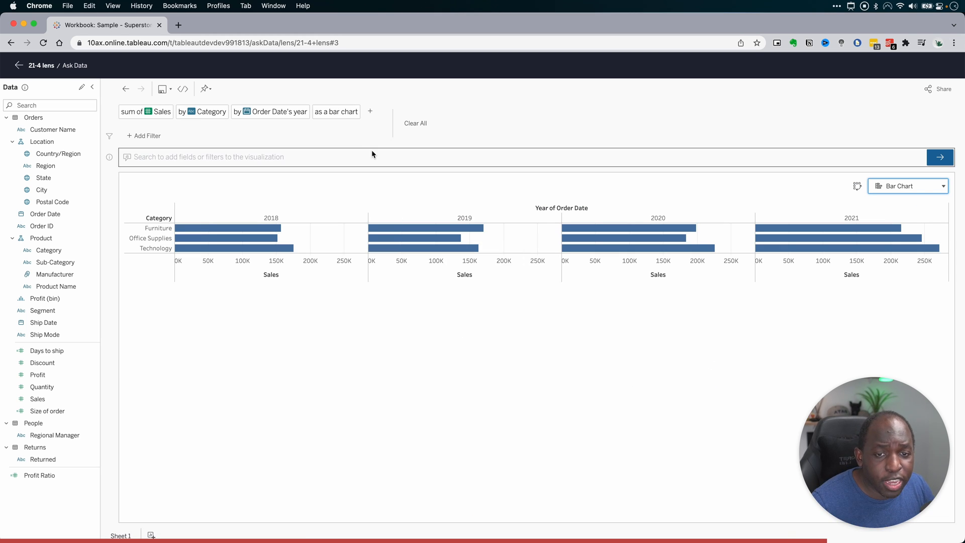
Add Sub-Category as a grouping, giving per-sub-category bars within each category and year
left_click(370, 112)
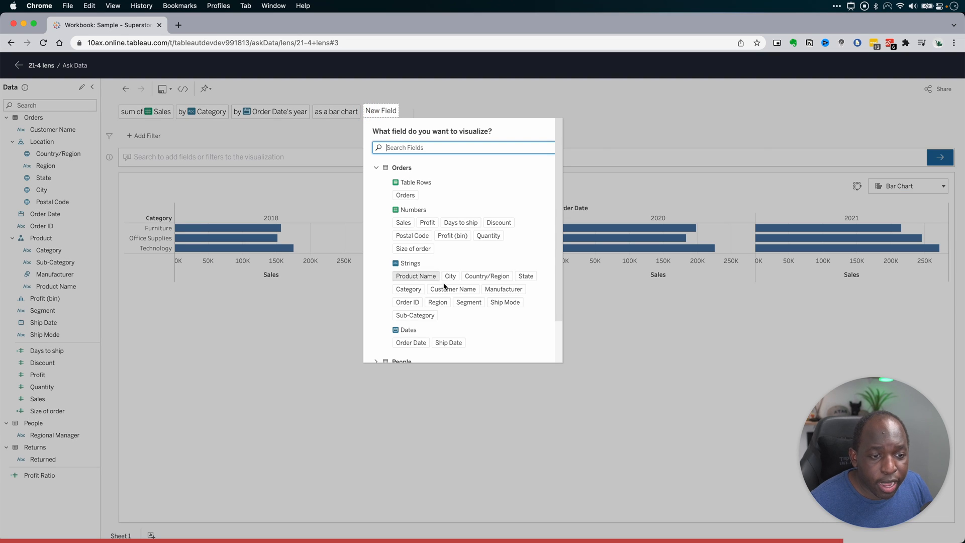
left_click(415, 315)
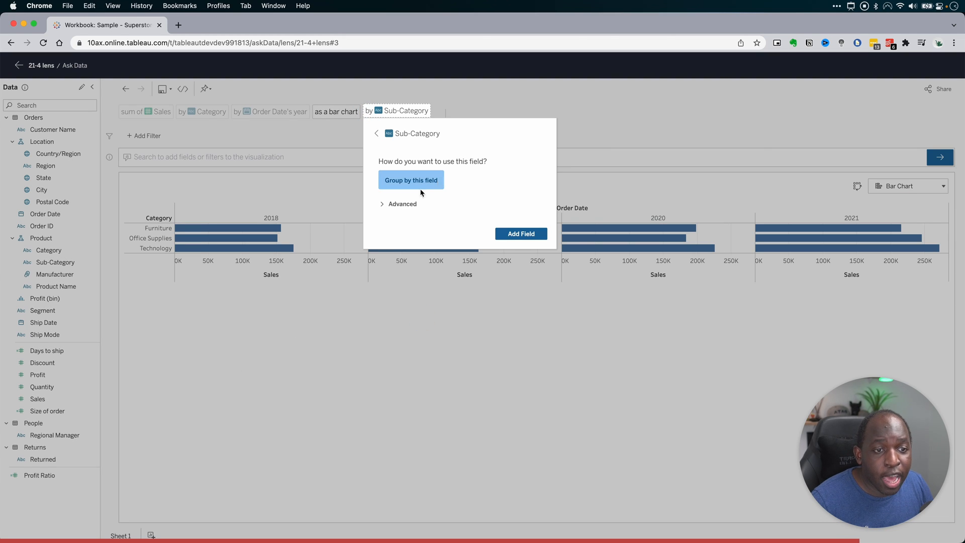
left_click(402, 204)
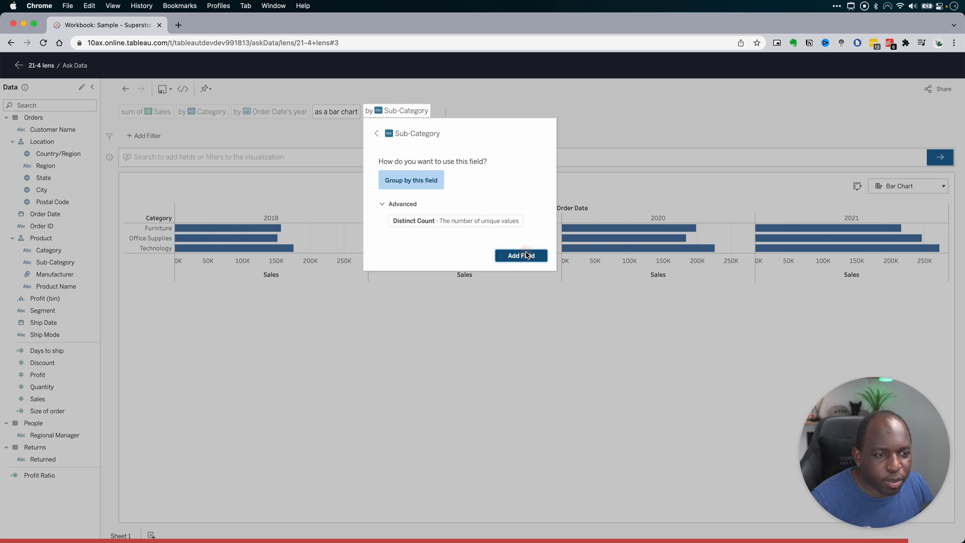
left_click(521, 255)
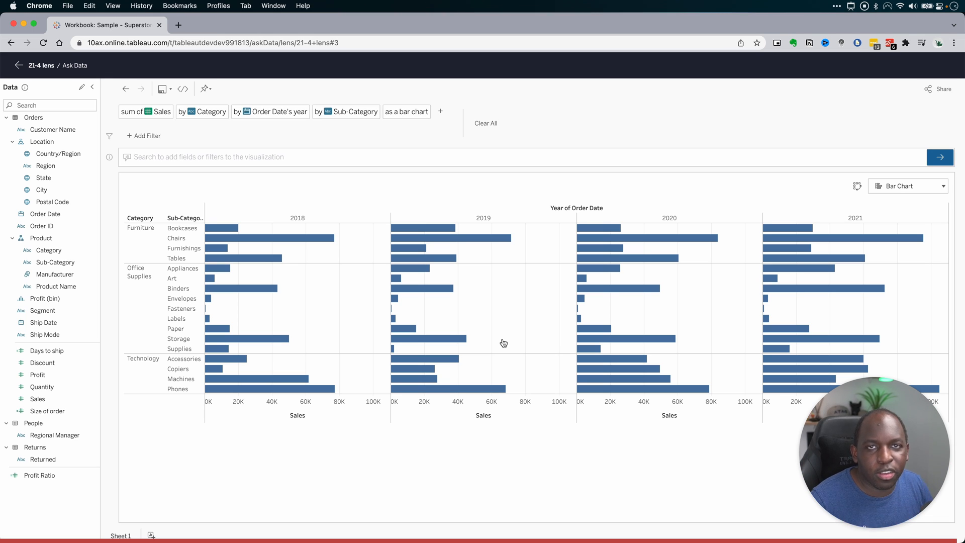
Start a filter on Regional Manager from the People group, listing its four manager names
left_click(144, 135)
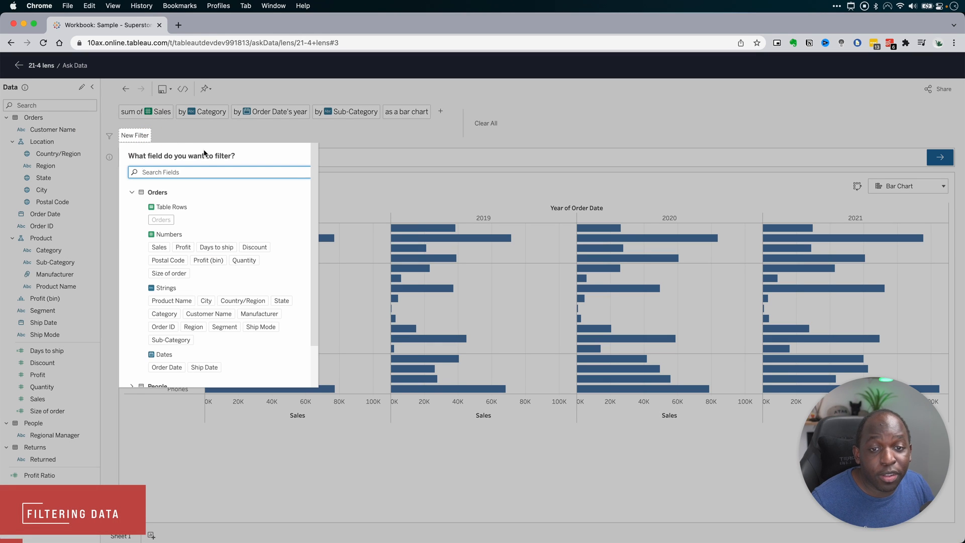
scroll("down", 3)
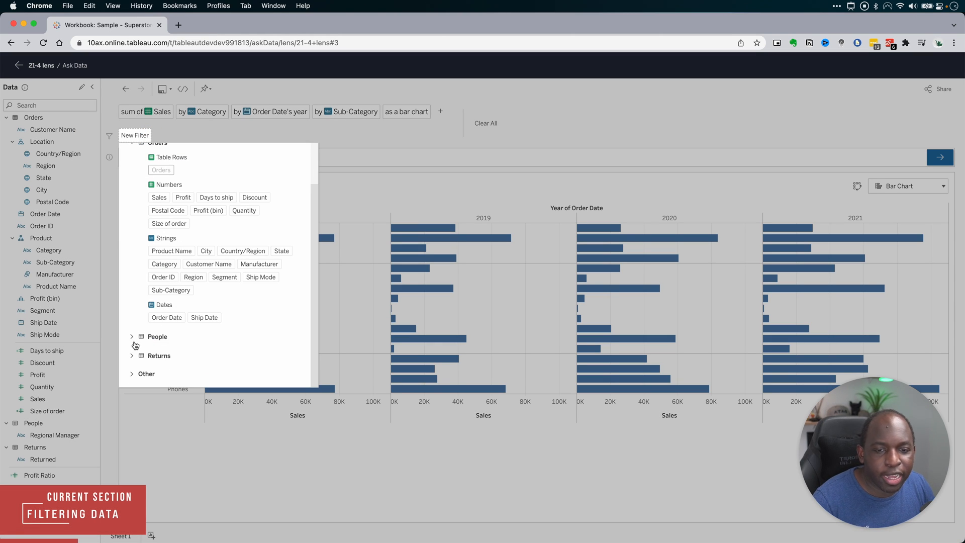
left_click(132, 336)
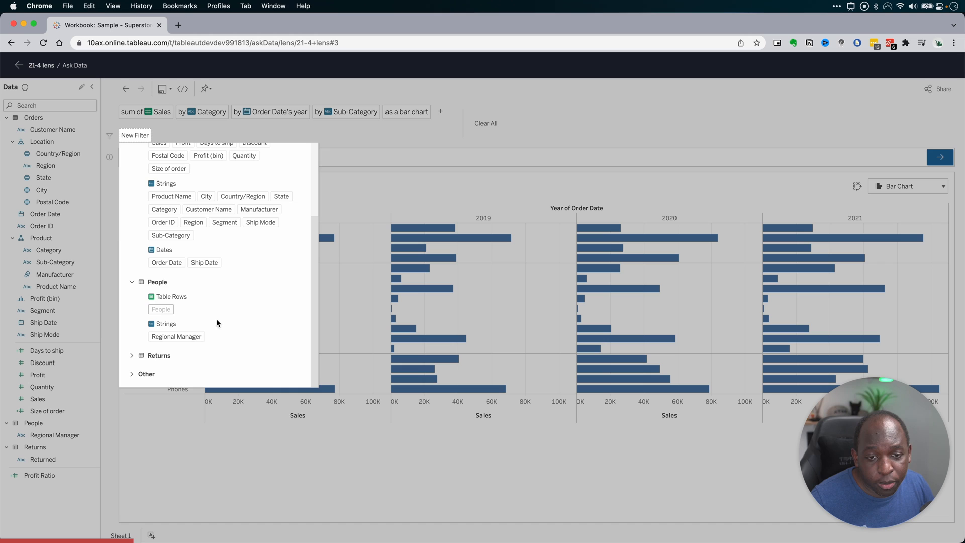
left_click(175, 336)
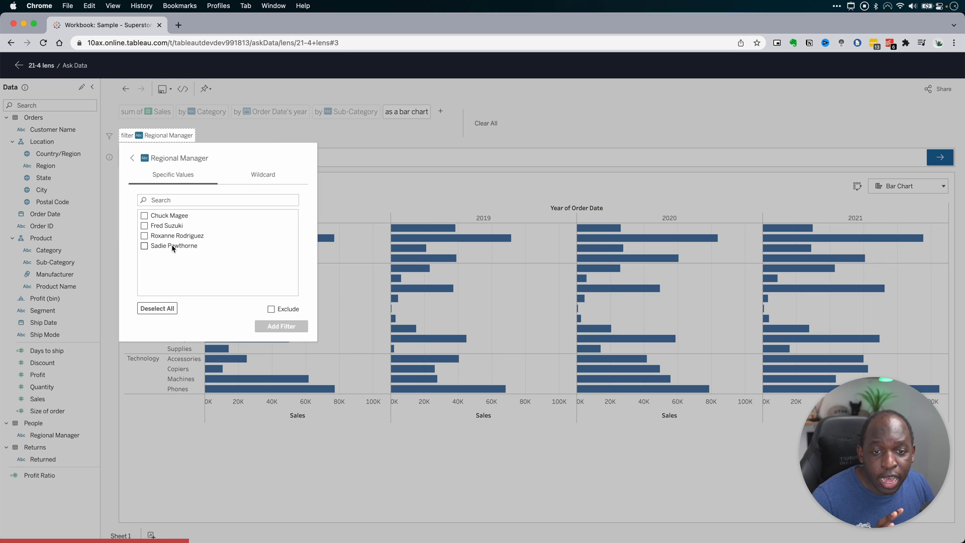